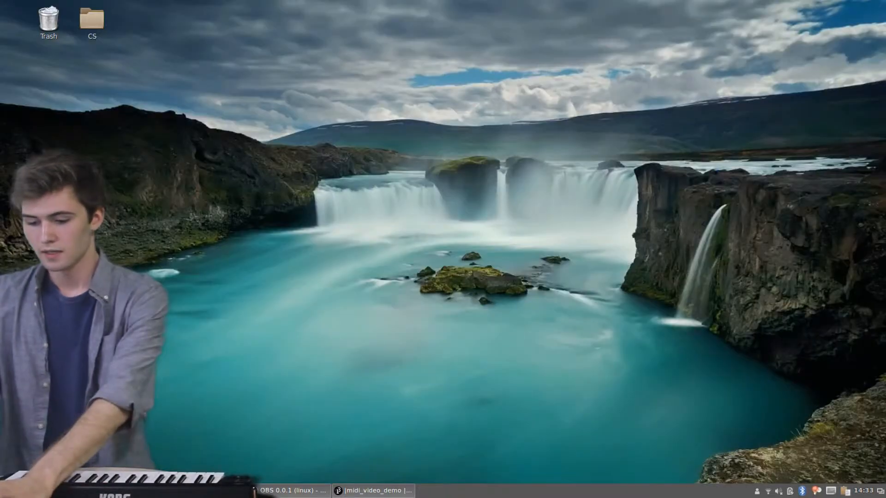
Step: Bring the empty midi_video_demo sketch window to the front from the taskbar
left_click(382, 491)
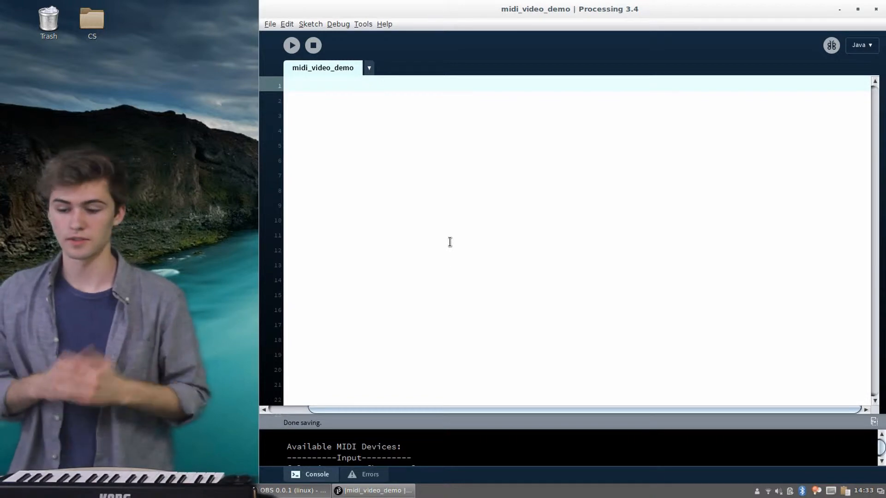
mouse_move(364, 198)
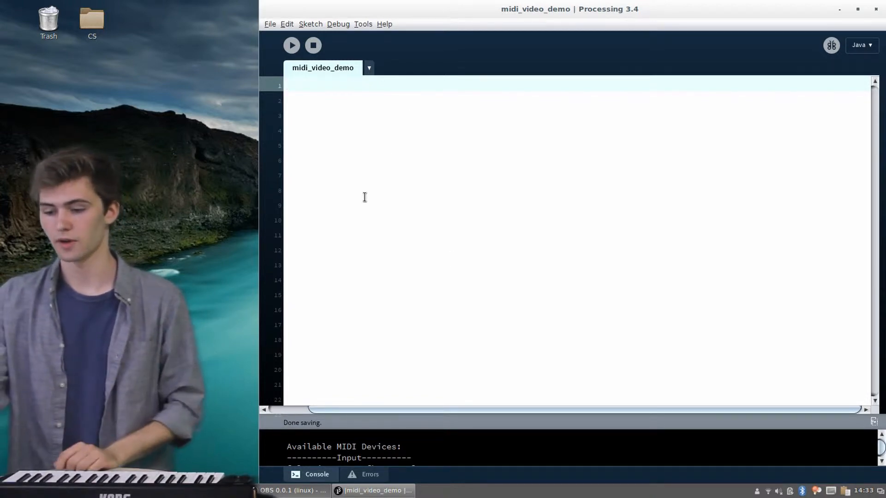
Step: Import The MidiBus library so its import line starts the sketch
left_click(310, 24)
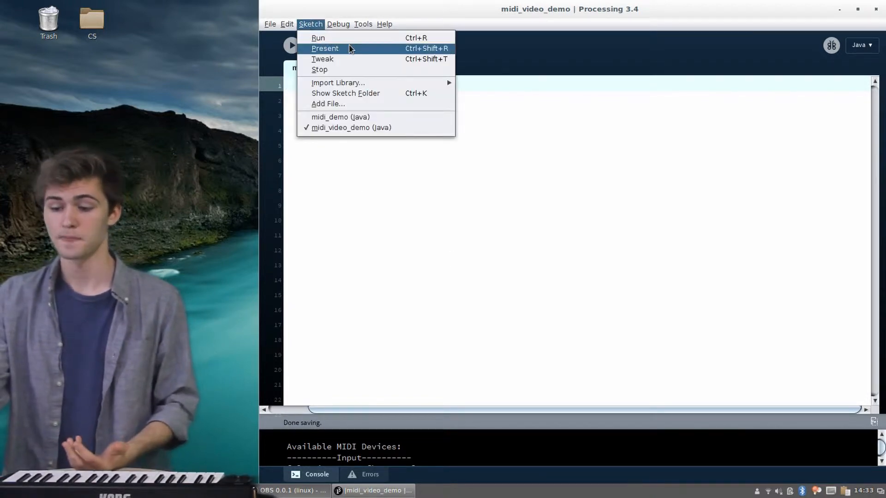
mouse_move(339, 84)
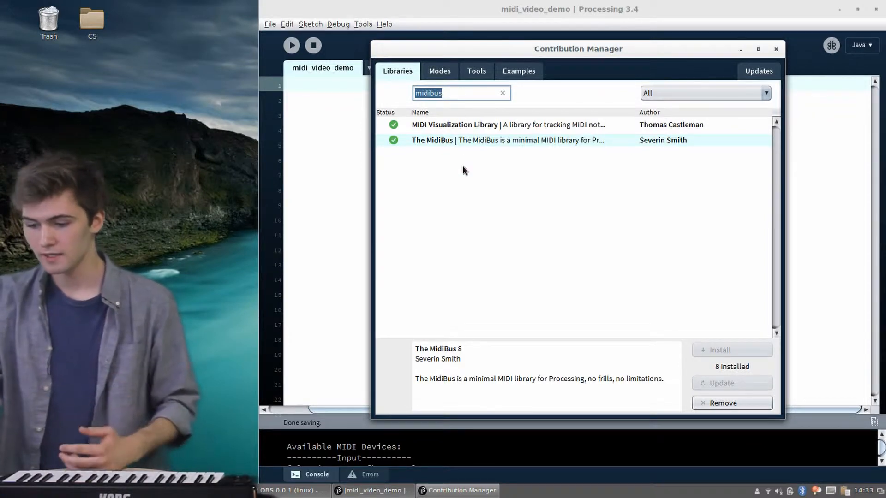
mouse_move(576, 179)
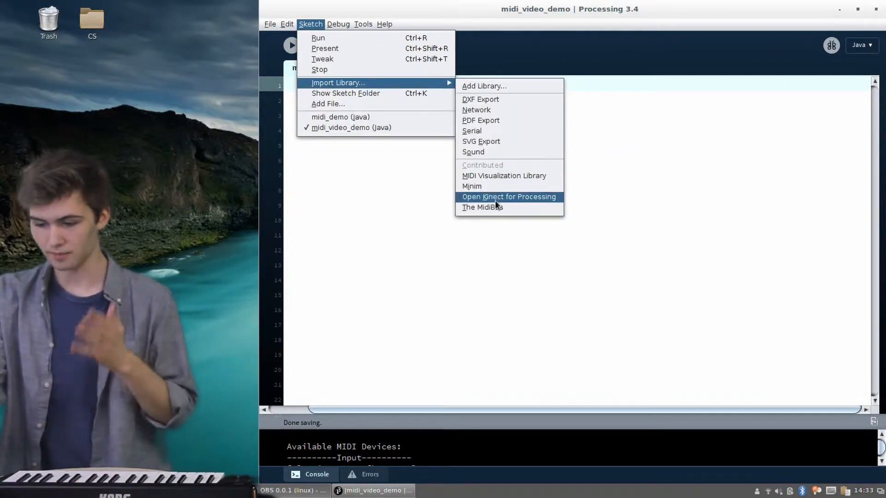
left_click(481, 207)
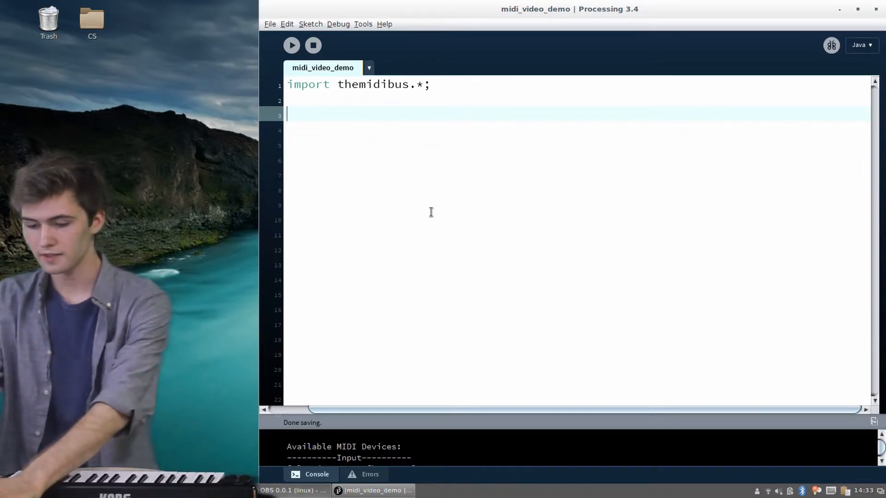
Step: Write setup() and draw() blocks, with setup() calling MidiBus.list()
type("void setup() {")
type("void draw() {")
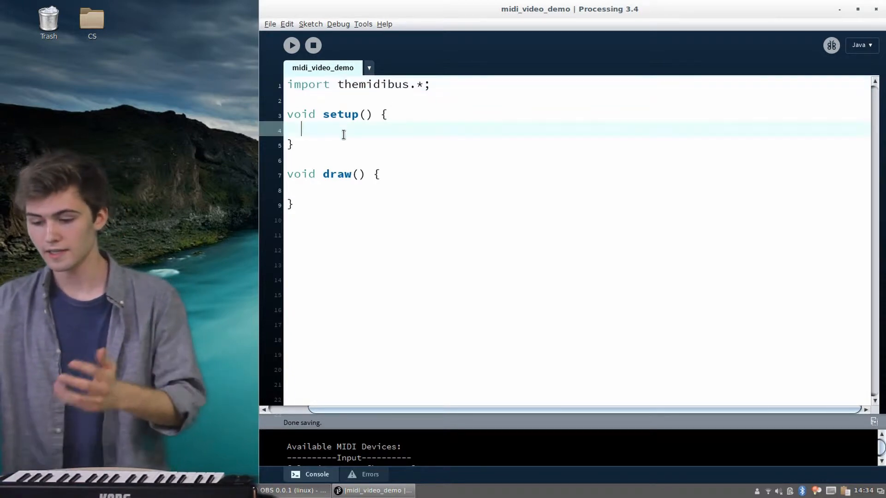
type("MidiBus.li")
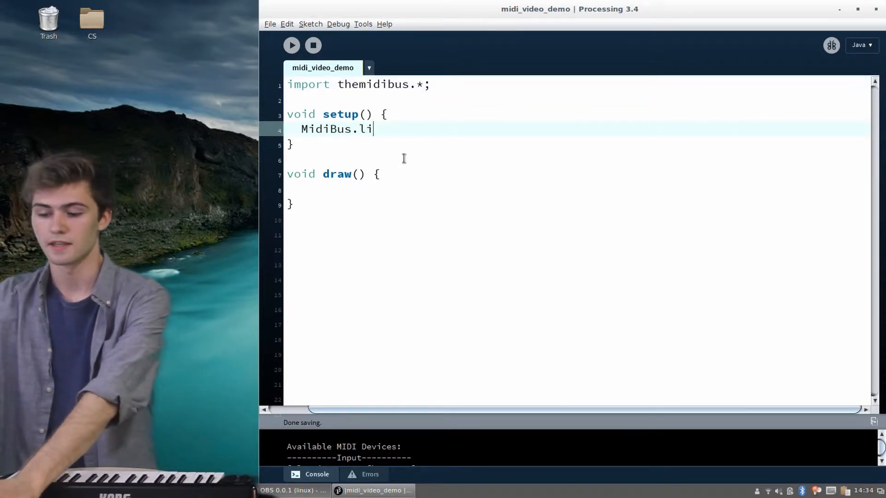
type("st();")
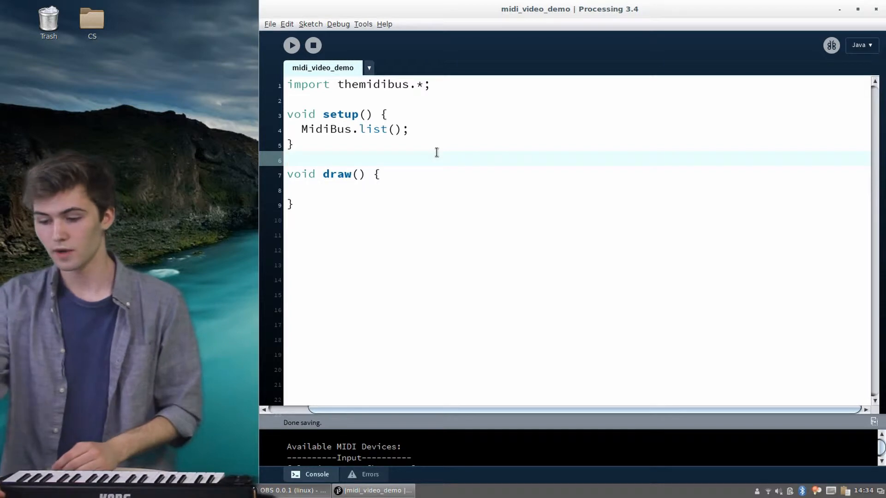
Step: Run the sketch and read the device list in the enlarged console, noting microKEY37 as input 0
left_click(292, 46)
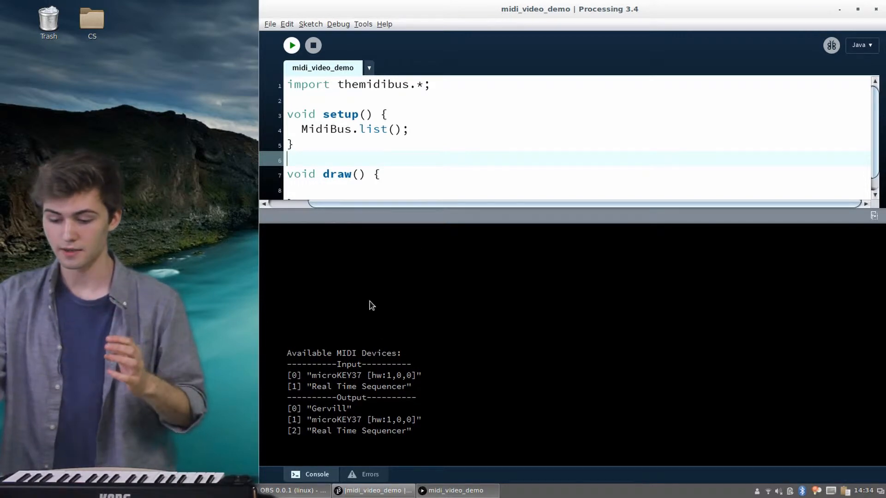
left_click_drag(287, 354, 415, 397)
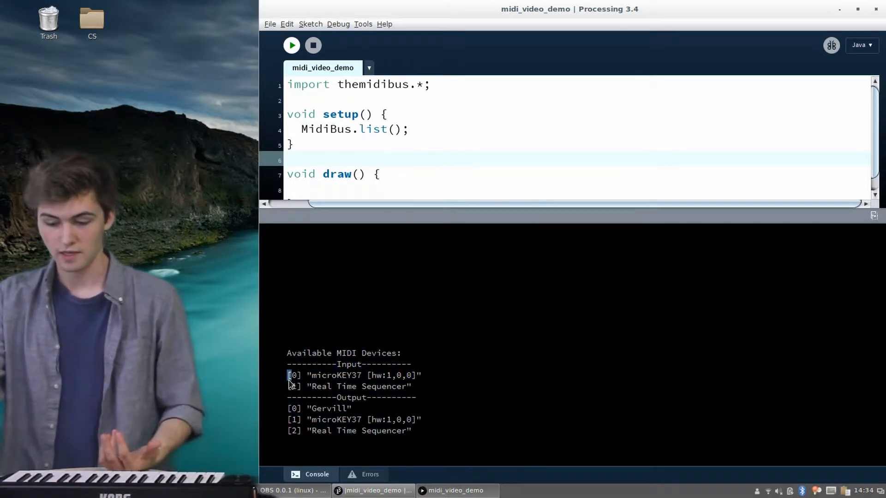
double_click(335, 375)
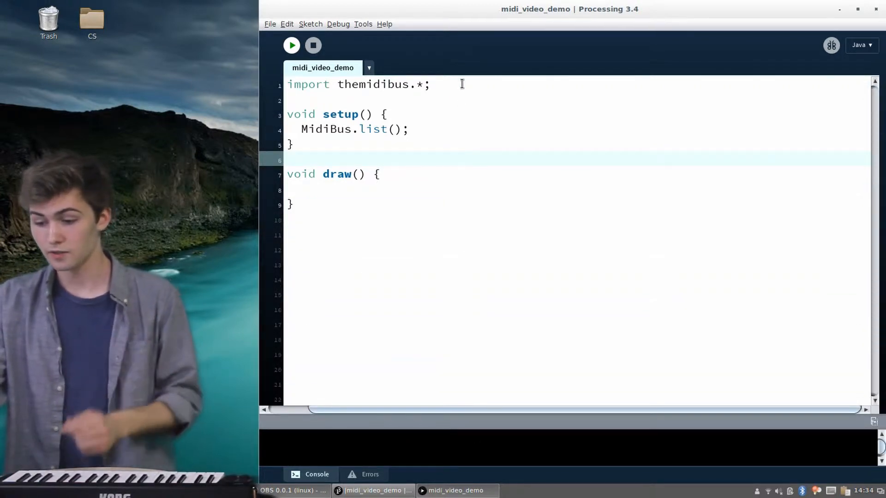
Step: Declare MidiBus bus and create it in setup() as new MidiBus(this, 0, 1)
type("Midi")
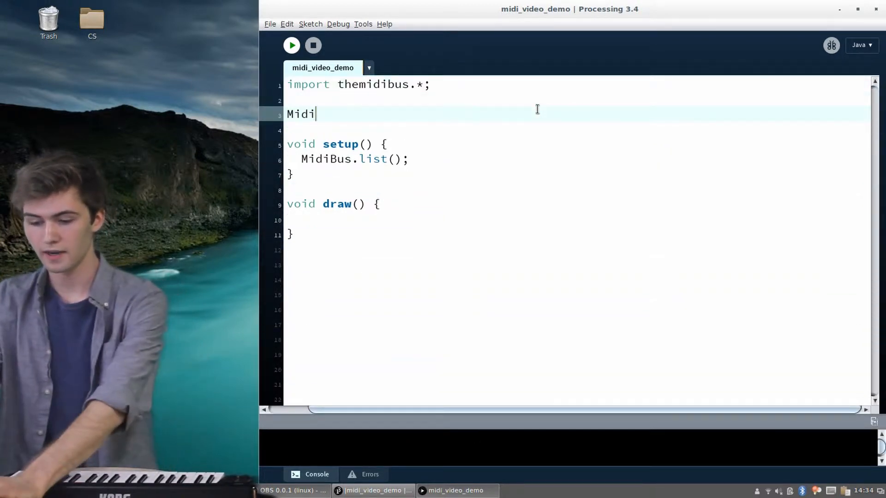
type("Bus bus;")
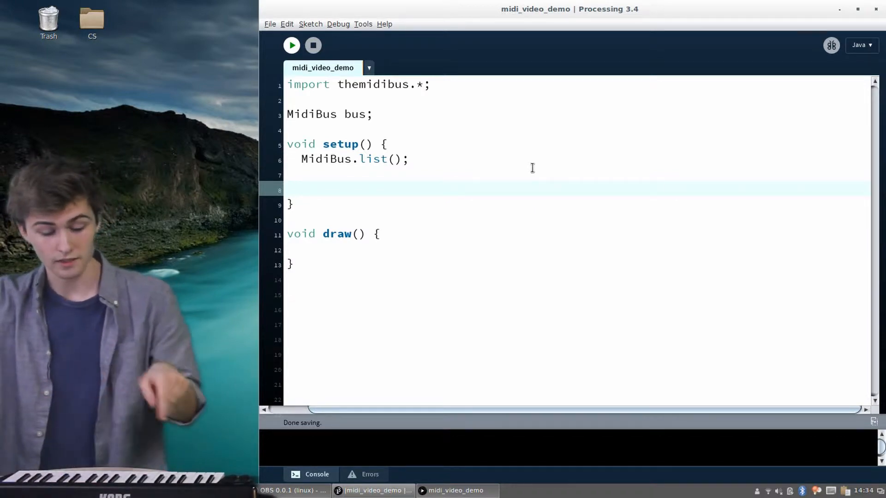
type("bus = new MidiBus(")
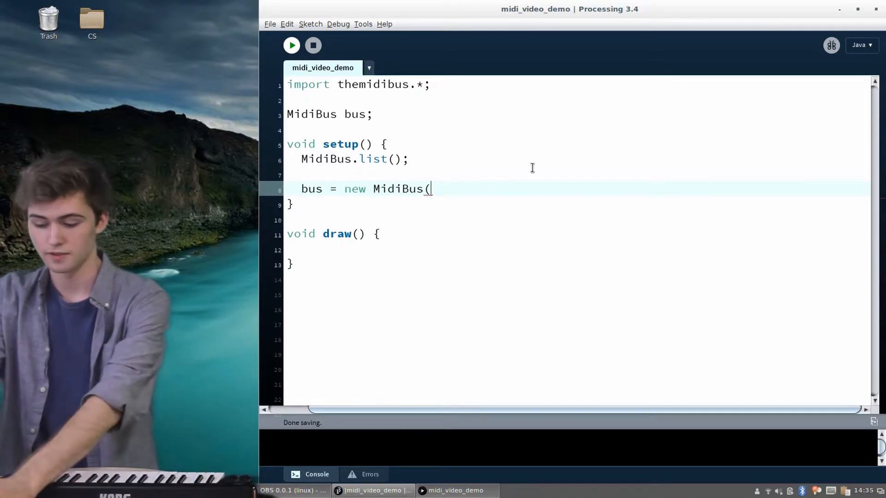
type("tihs")
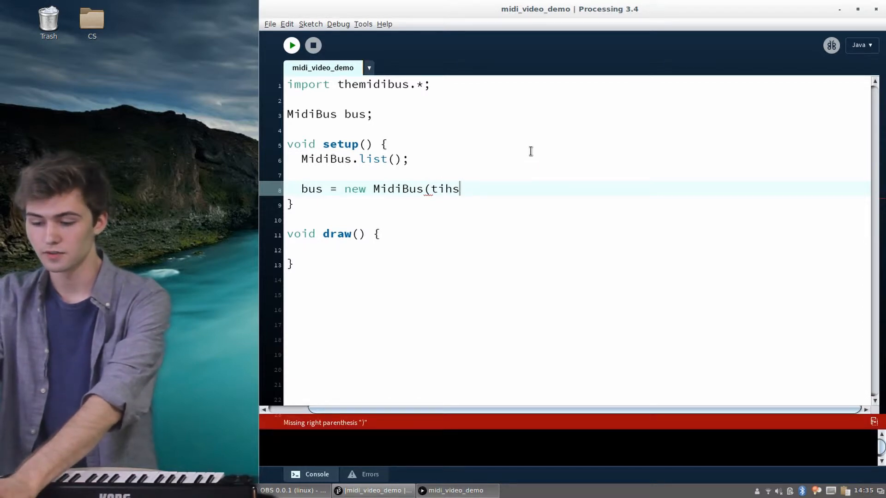
type("this,")
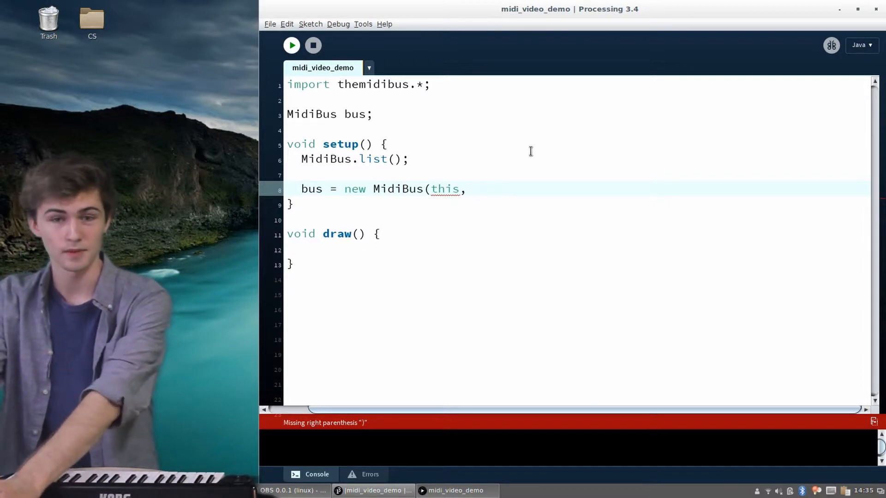
type("0,")
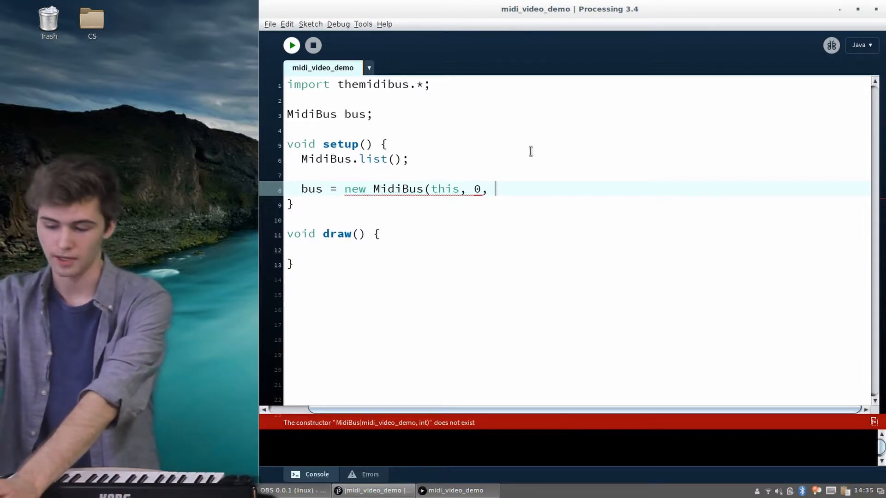
type("1);")
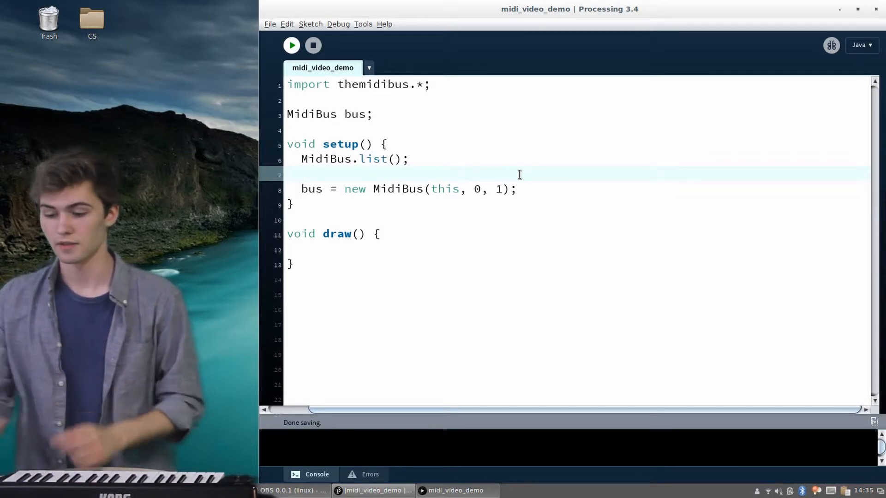
Step: Write an empty noteOn(int channel, int pitch, int velocity) function
type("vo")
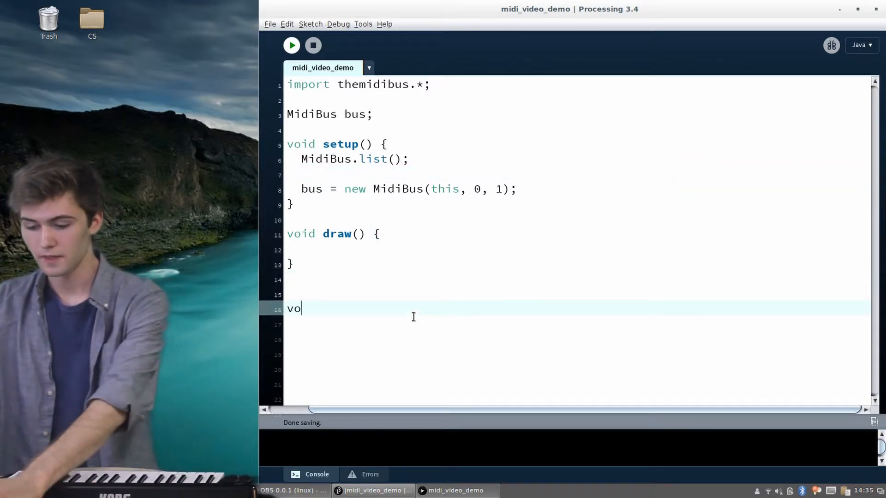
type("id noteOn()")
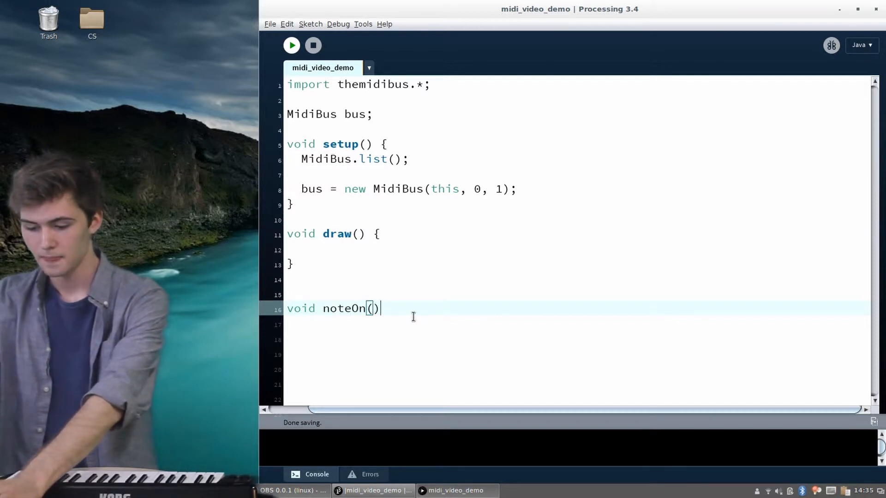
type("int cha")
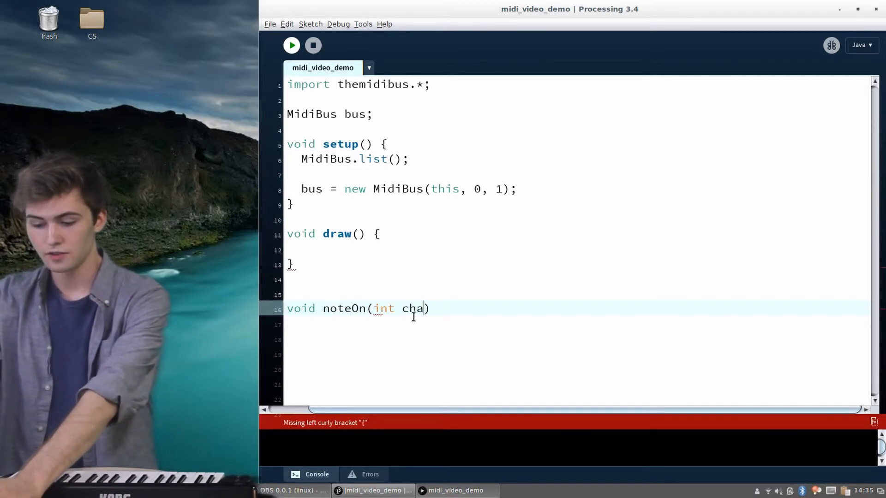
type("nnel, int pitch, v")
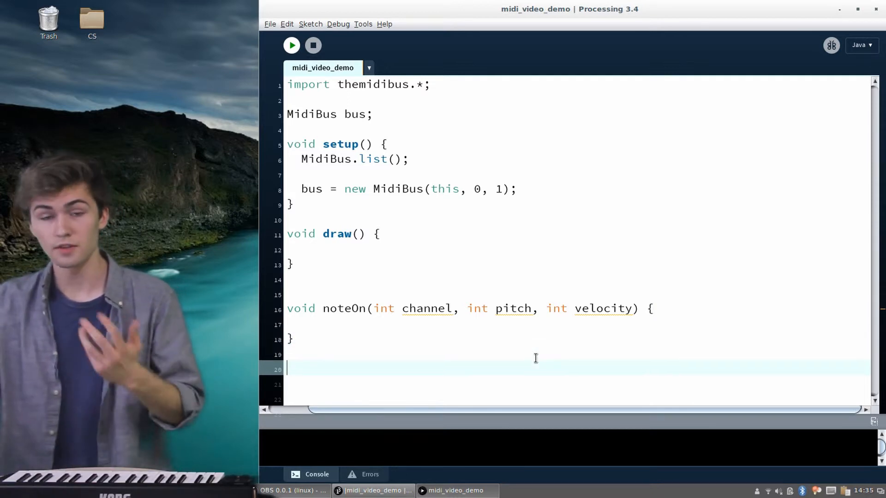
Step: Write a matching empty noteOff(int channel, int pitch, int velocity) function
type("void noteO")
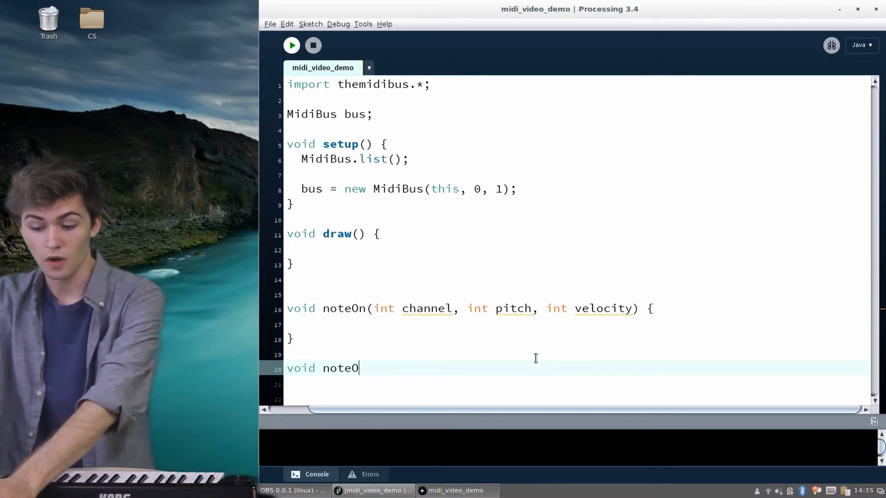
type("ff(int channe")
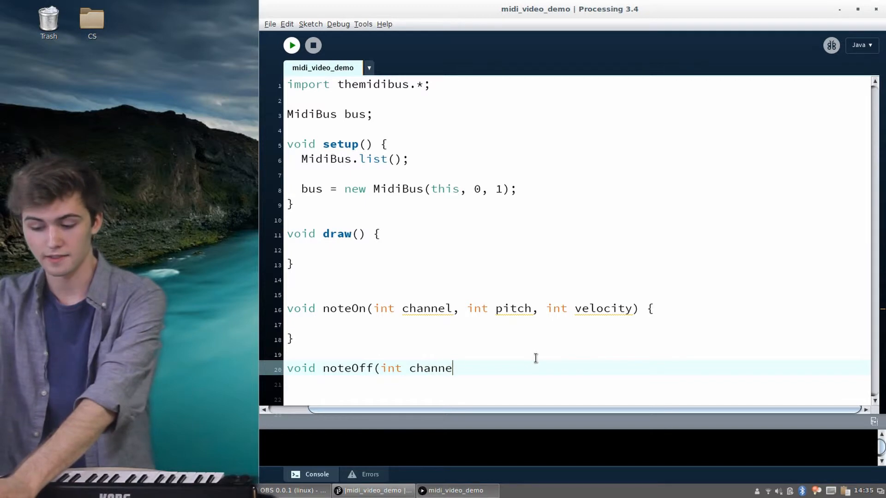
type("l, int pitch")
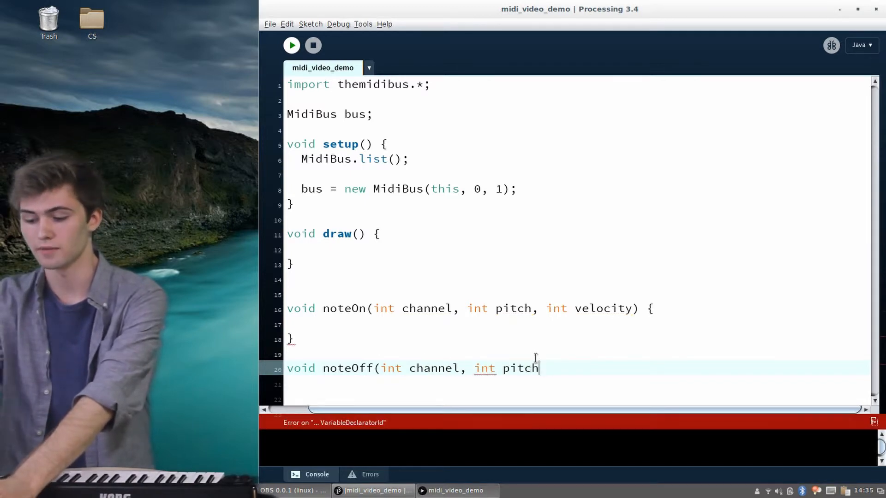
type(", int velocity) {")
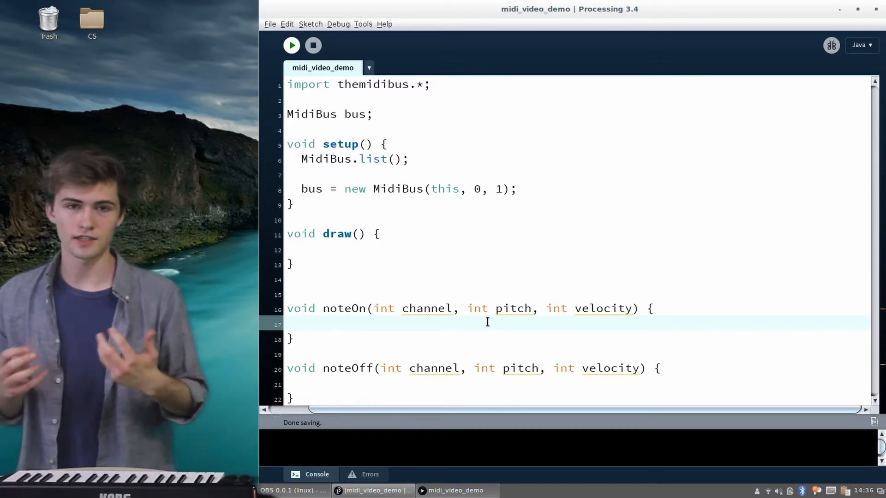
Step: Add println("Note on: " + channel + ", " + pitch + ", " + velocity) and the Note off version to the handlers
type("p")
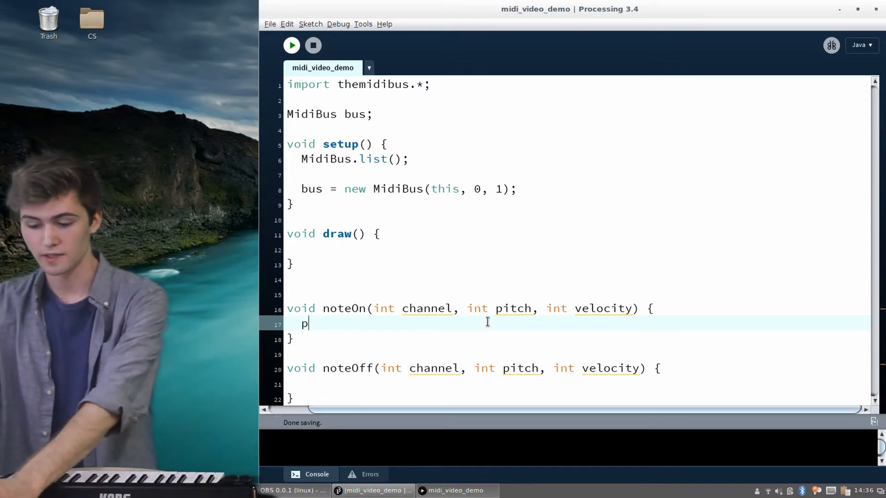
type("rintln(\"")
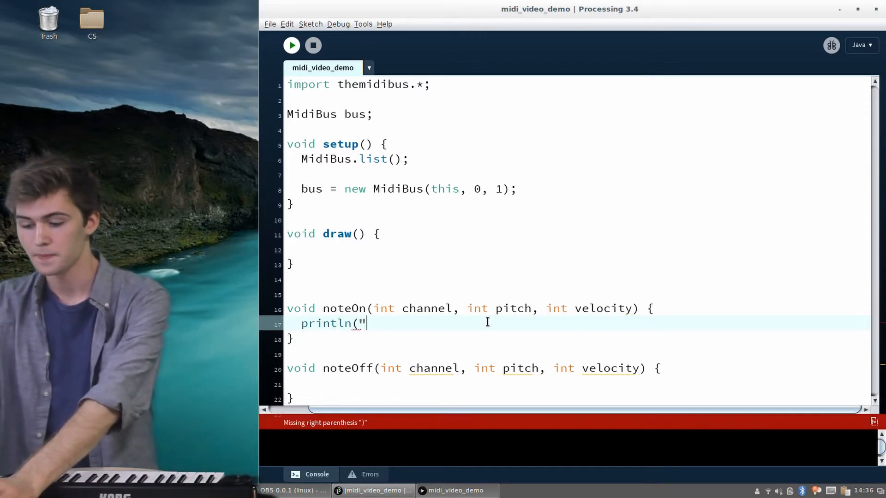
type("Note on:")
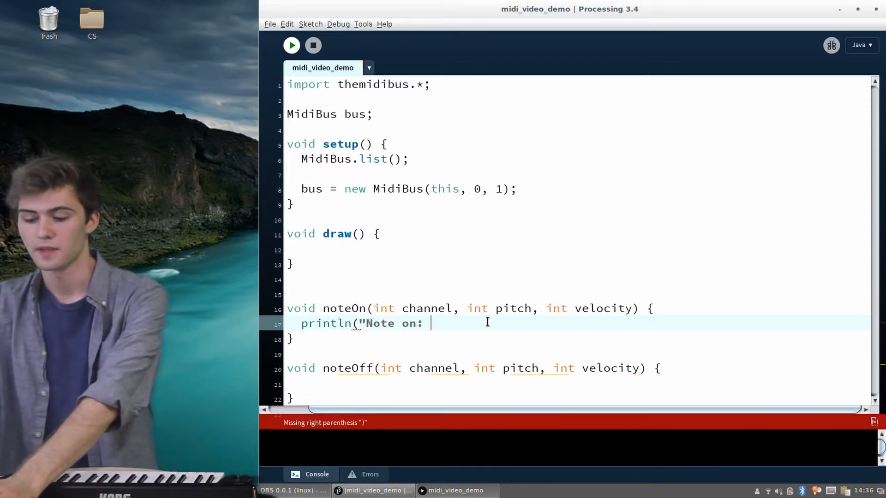
type("\" + chann")
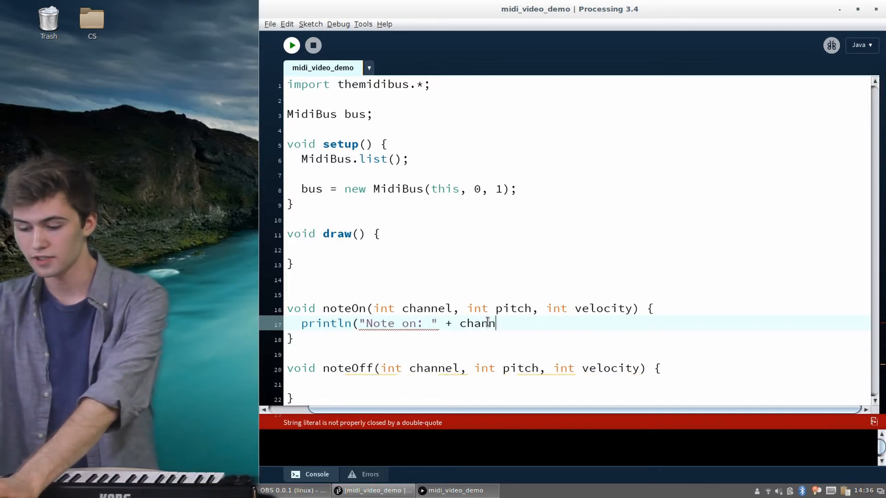
type("nel + \", \" +")
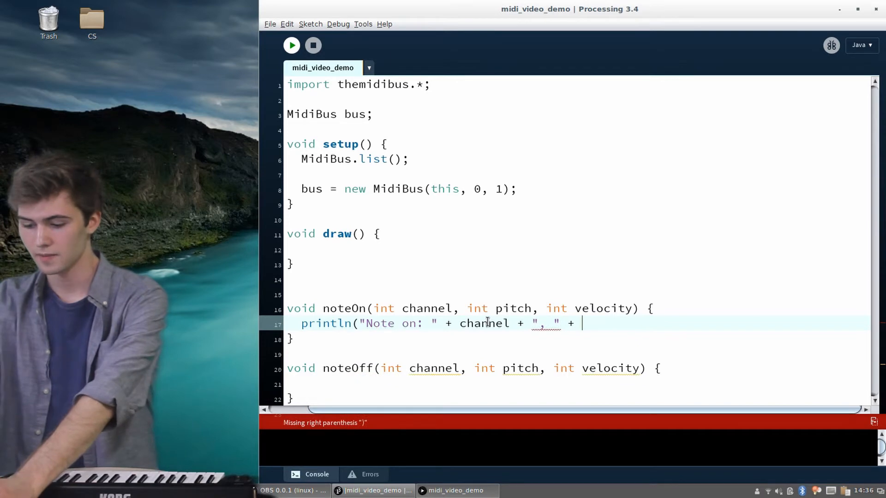
type("pitch + \", \" + velocit")
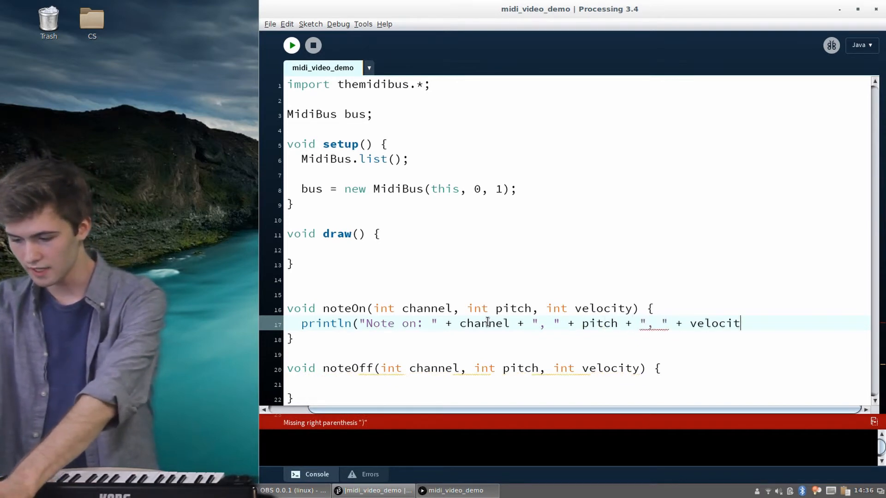
type("y);")
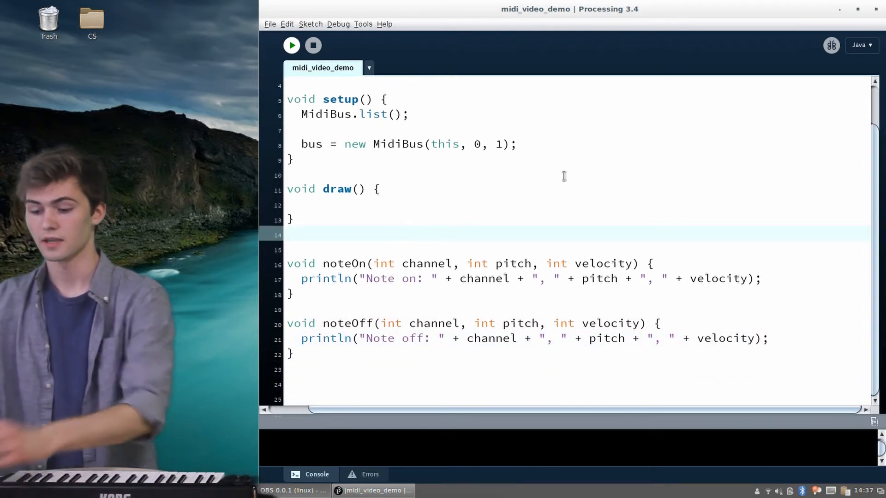
Step: Run the sketch again so the console lists microKEY37 as input 0
left_click(292, 46)
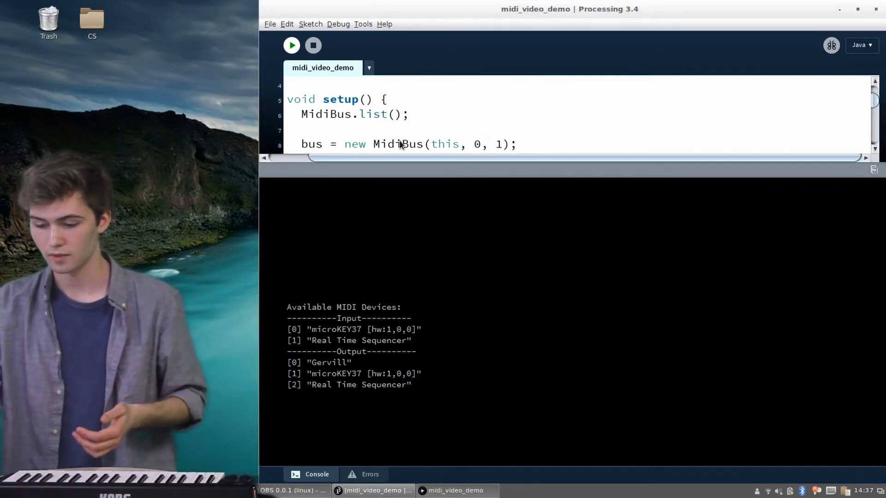
mouse_move(531, 132)
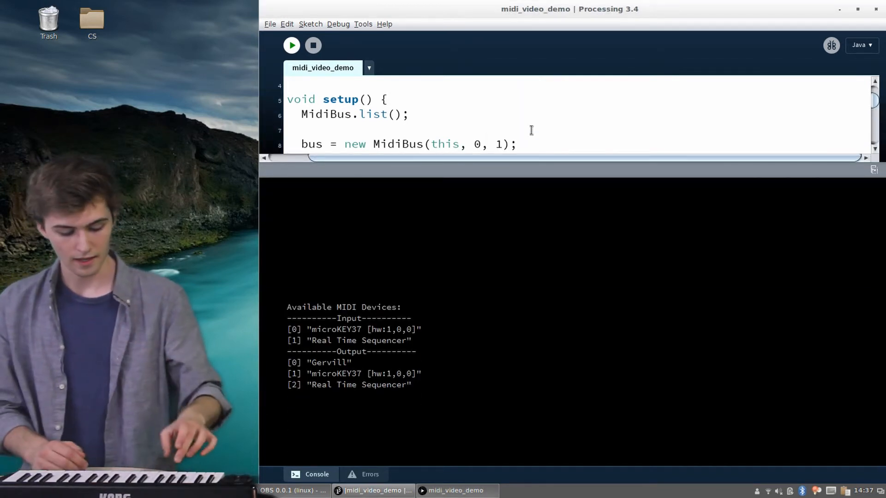